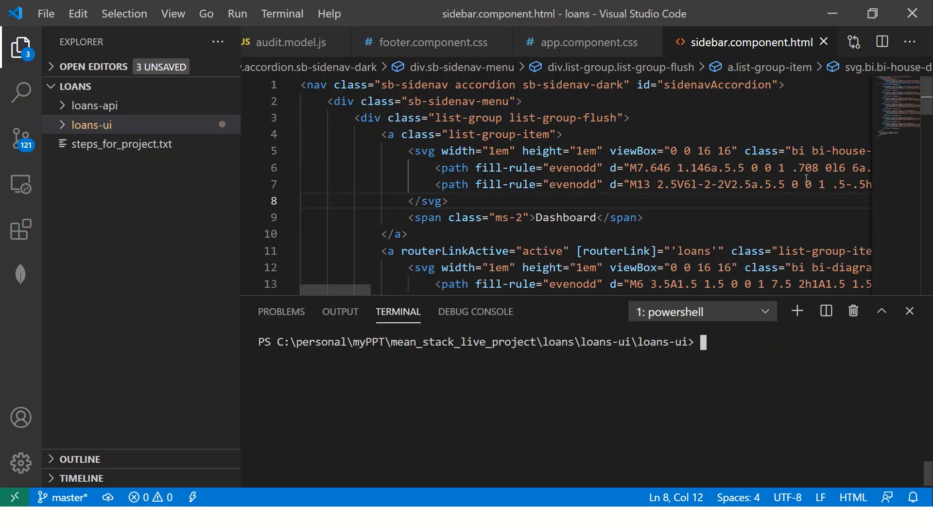
- Expand loans-ui > src > app > sidebar and open sidebar.component.html
{"action": "left_click", "coordinate": [92, 125]}
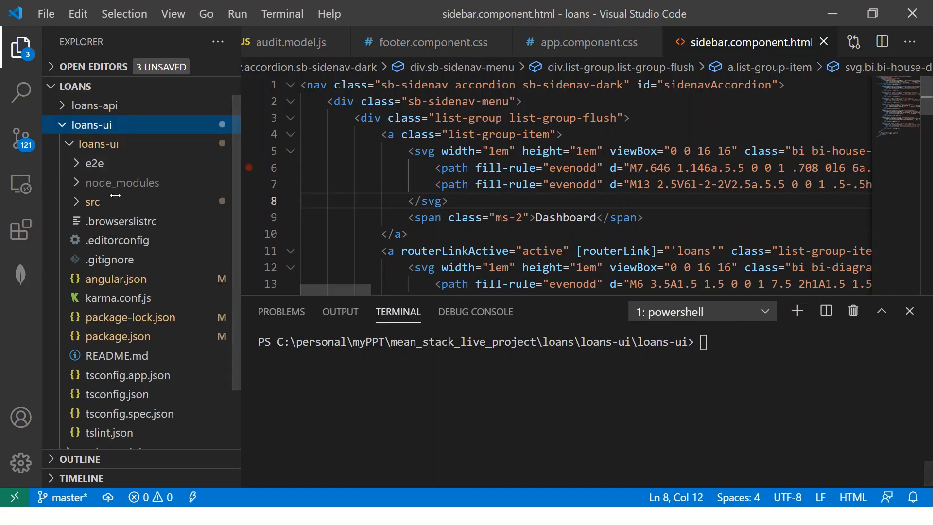
{"action": "left_click", "coordinate": [93, 201]}
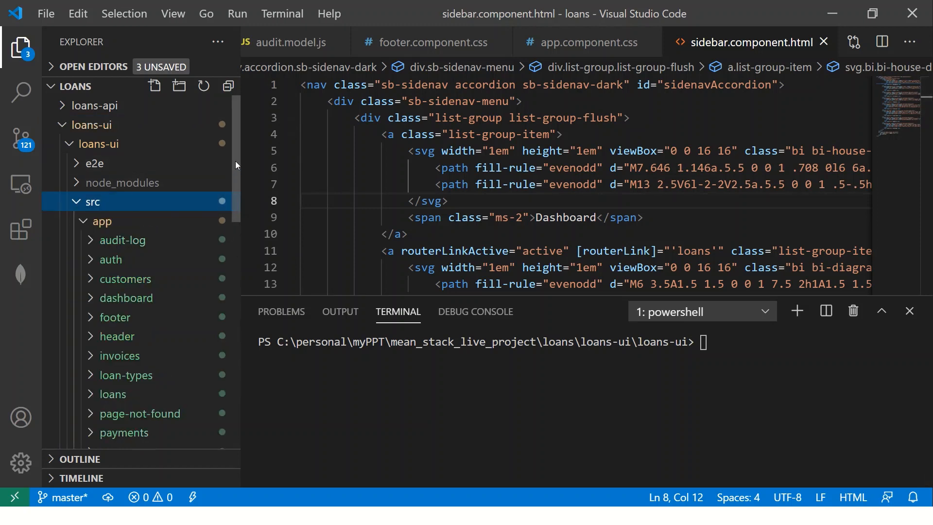
{"action": "scroll", "scroll_direction": "down", "scroll_amount": 3}
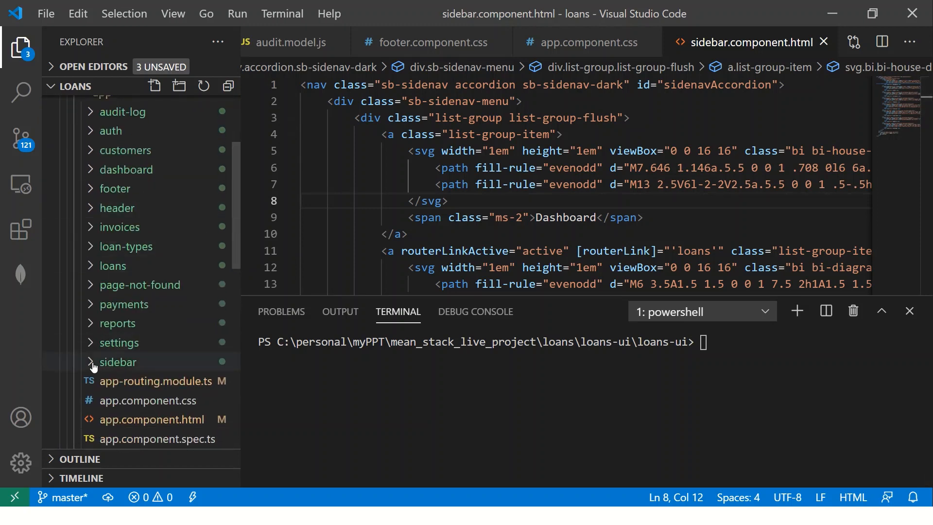
{"action": "left_click", "coordinate": [117, 361]}
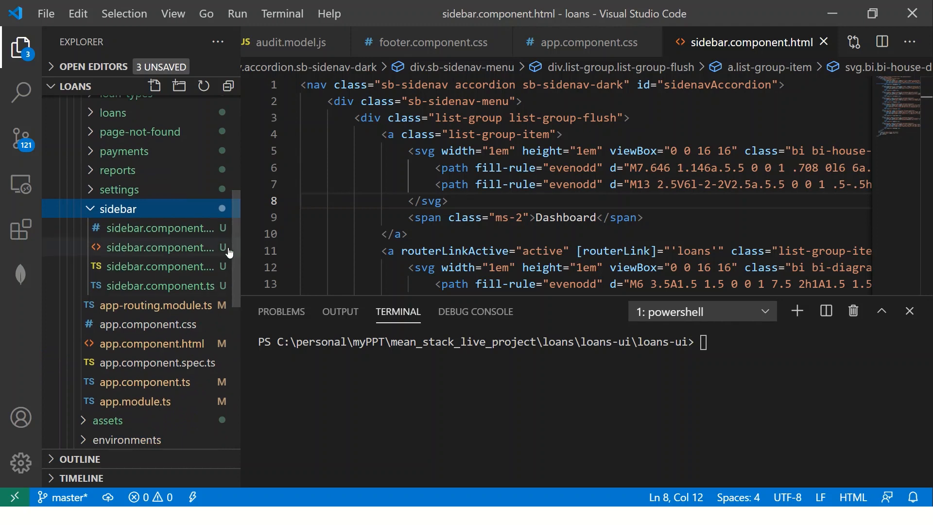
{"action": "left_click", "coordinate": [164, 247]}
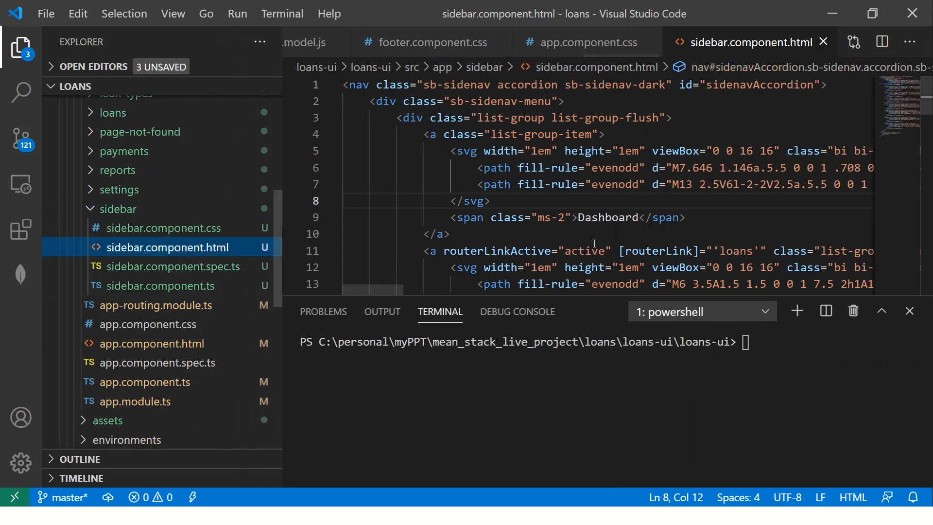
- Replace the Customers and Payments hrefs with routerLinkActive="active" and routerLink 'customers' / 'payments'
{"action": "left_click", "coordinate": [634, 217]}
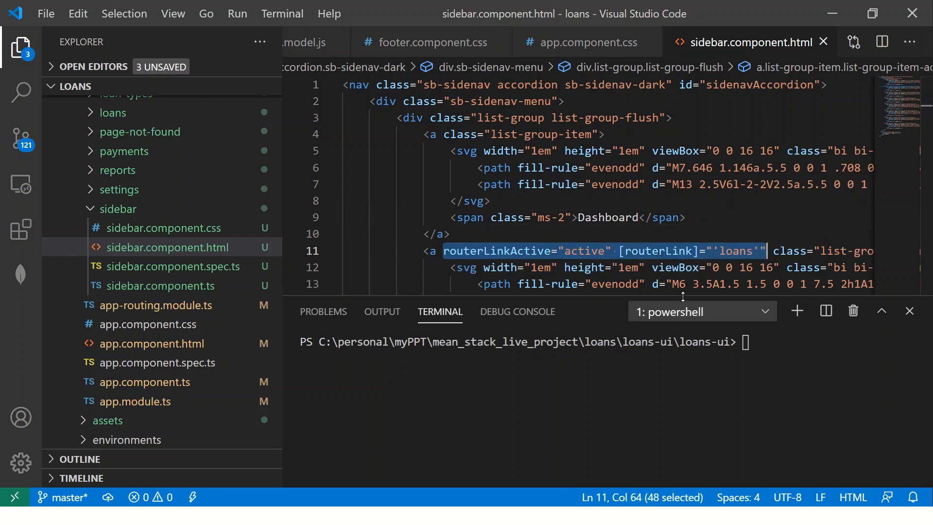
{"action": "scroll", "scroll_direction": "down", "scroll_amount": 3}
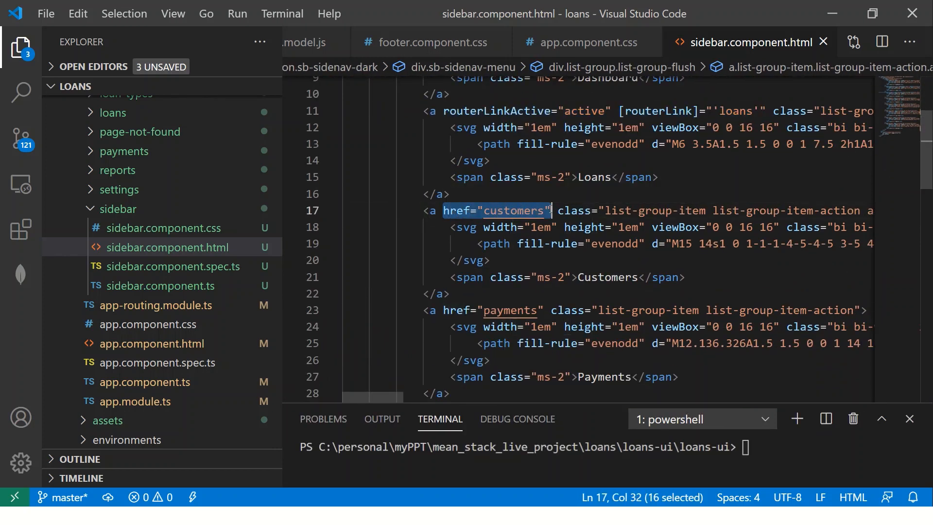
{"action": "type", "text": "routerLinkActive=\"active\" [routerLink]=\"'loans'\" class=\"list-gro"}
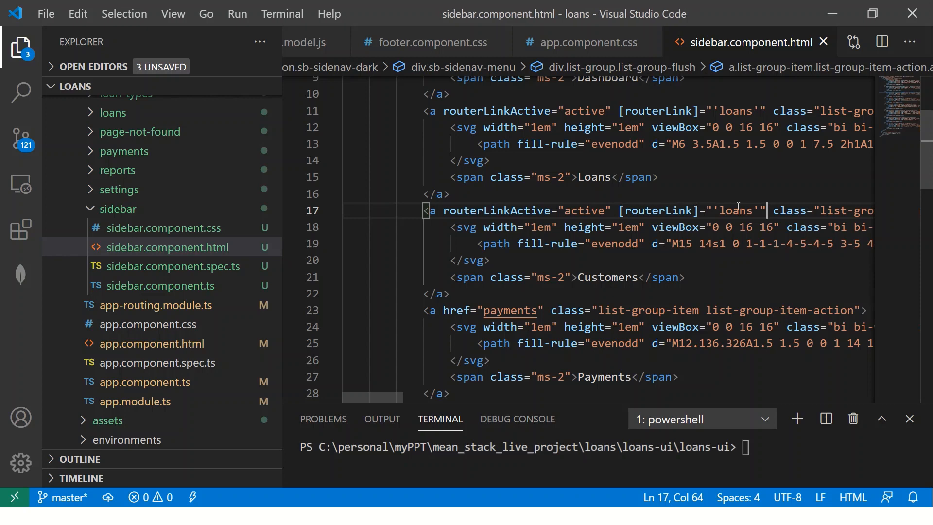
{"action": "type", "text": "customer"}
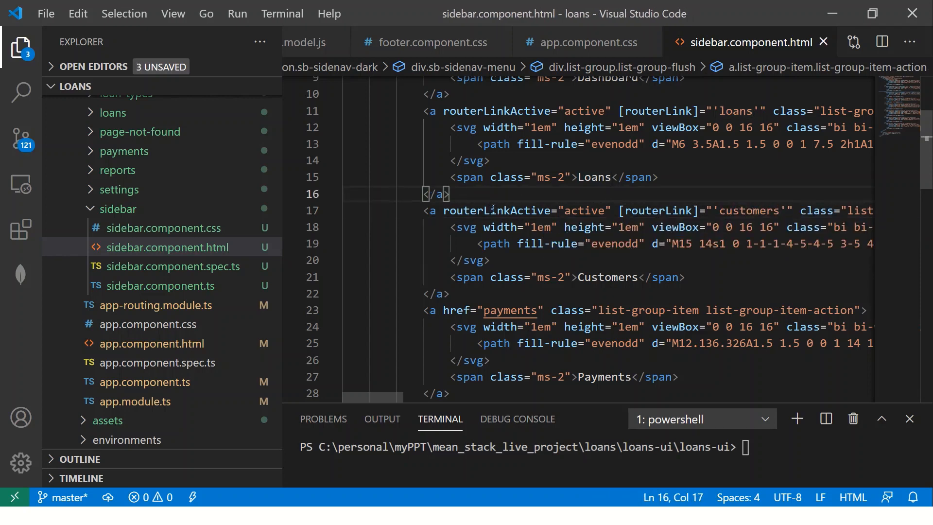
{"action": "left_click_drag", "start_coordinate": [443, 210], "coordinate": [618, 210]}
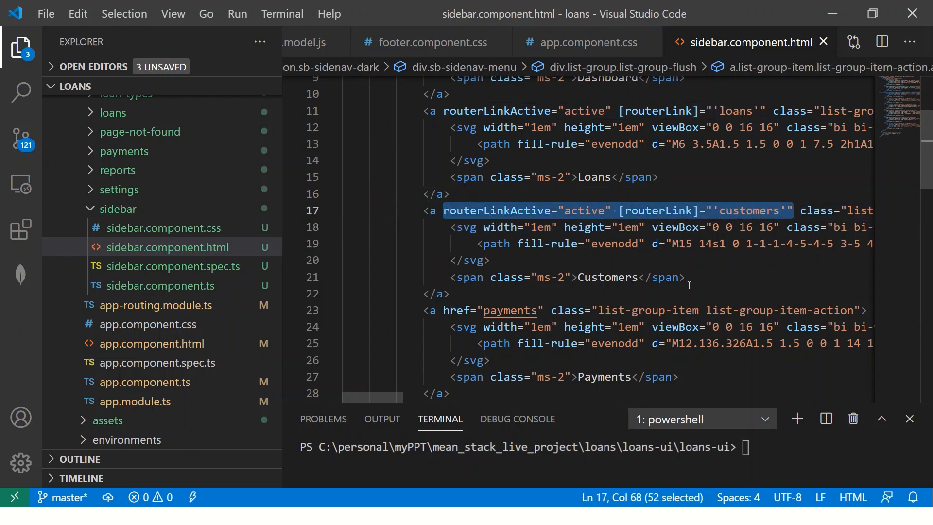
{"action": "double_click", "coordinate": [491, 310]}
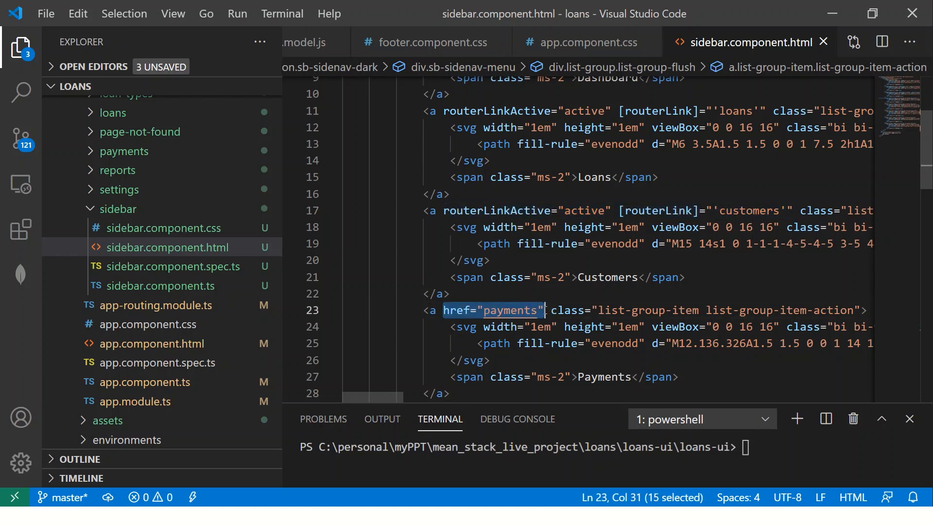
{"action": "type", "text": "customers'\" class=\"list"}
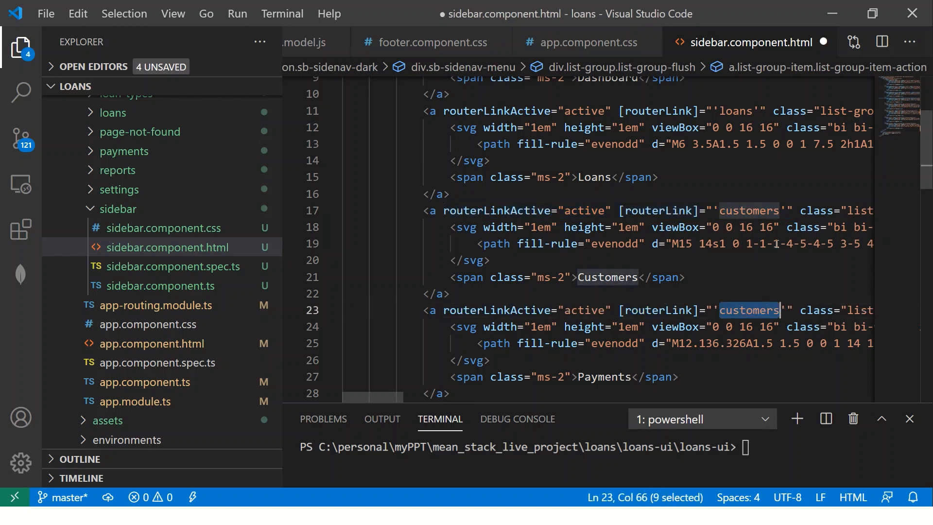
{"action": "type", "text": "payments"}
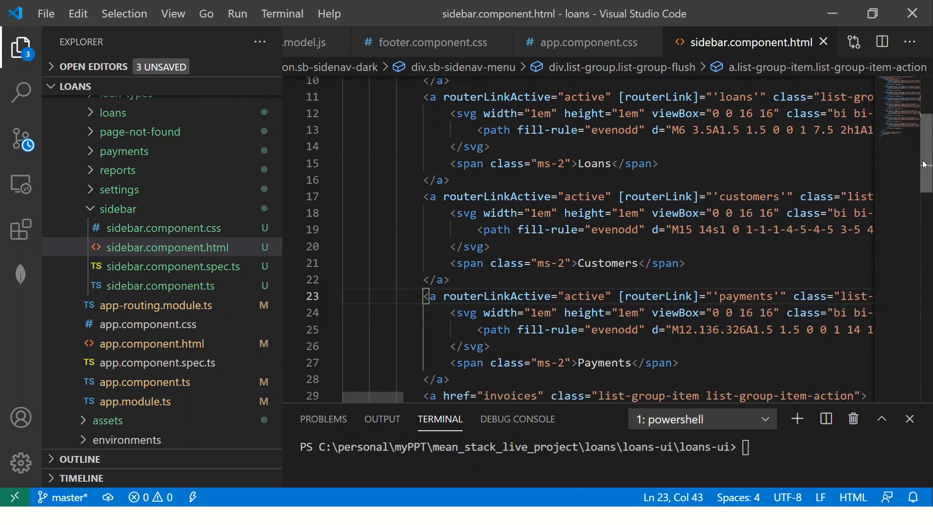
- Give Invoices, Loan Plans and Reports routerLinkActive="active" with routes 'invoices', 'loan-types', 'reports'
{"action": "scroll", "scroll_direction": "down", "scroll_amount": 3}
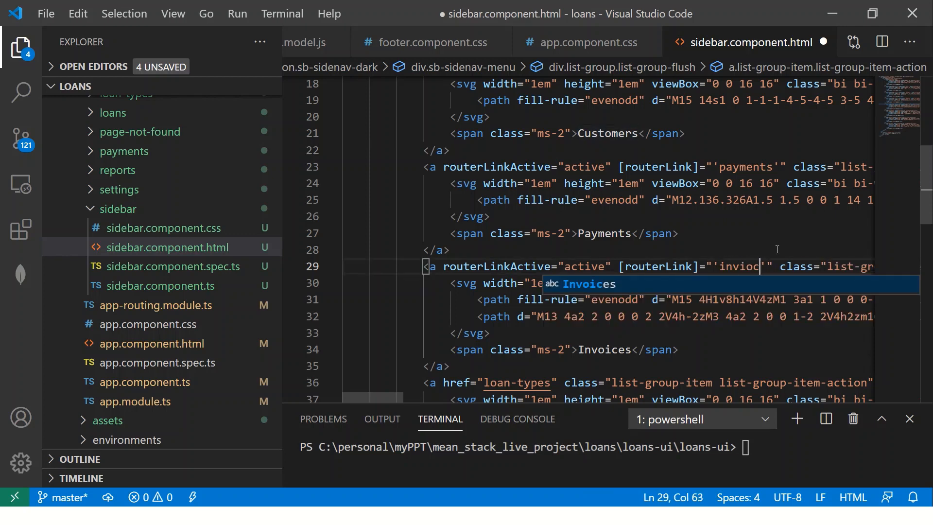
{"action": "key", "text": "Backspace"}
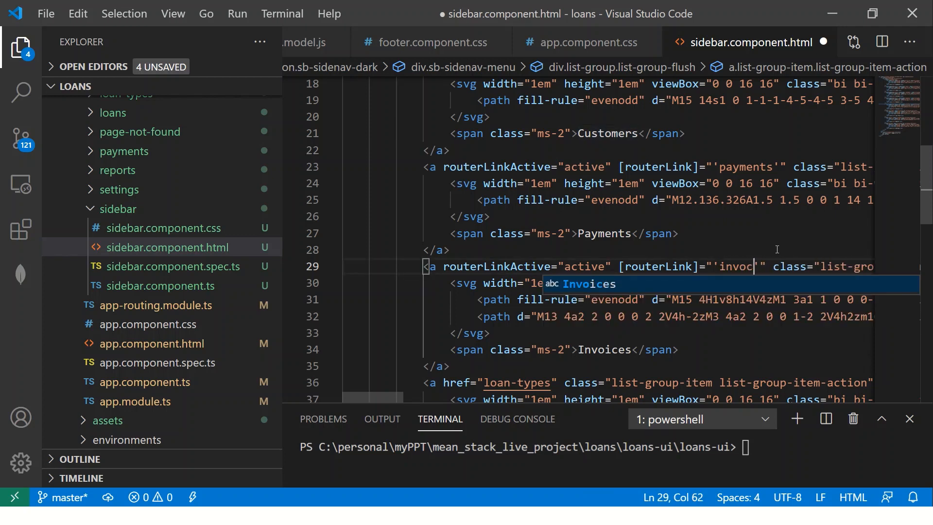
{"action": "type", "text": "ices"}
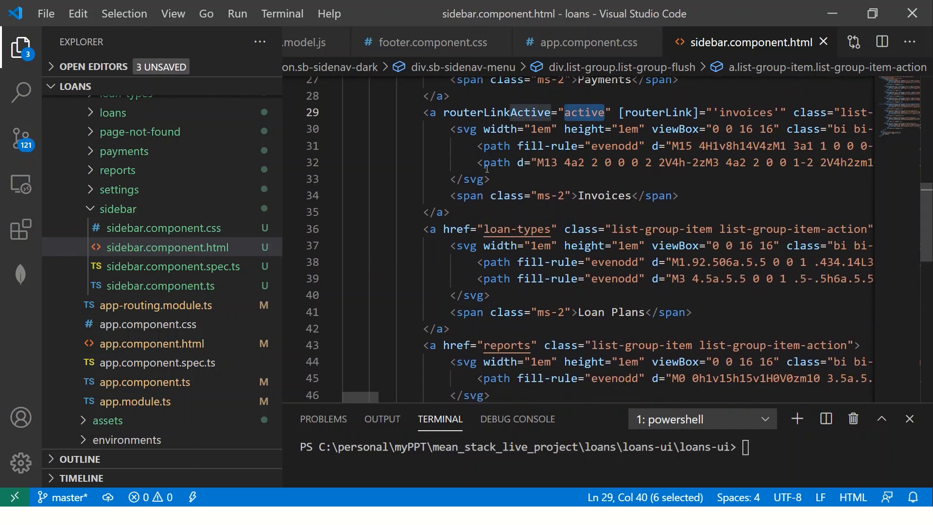
{"action": "left_click_drag", "start_coordinate": [566, 112], "coordinate": [777, 112]}
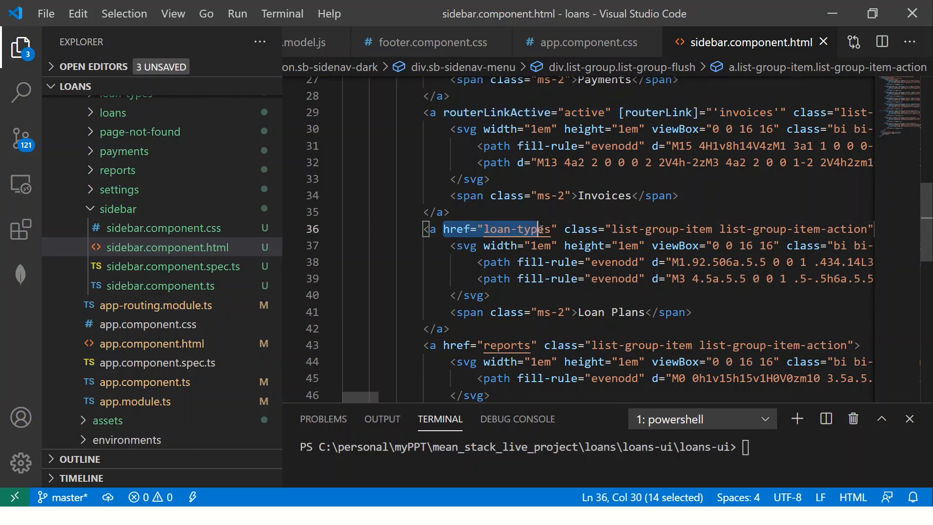
{"action": "type", "text": "routerLinkActive=\"active\" [routerLink]=\"'invoices'\" class=\"list-"}
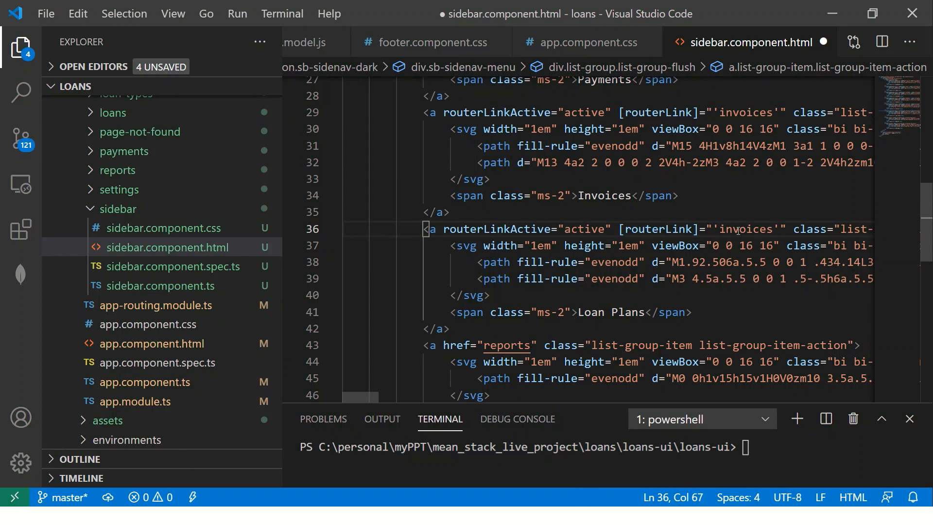
{"action": "type", "text": "loan-t"}
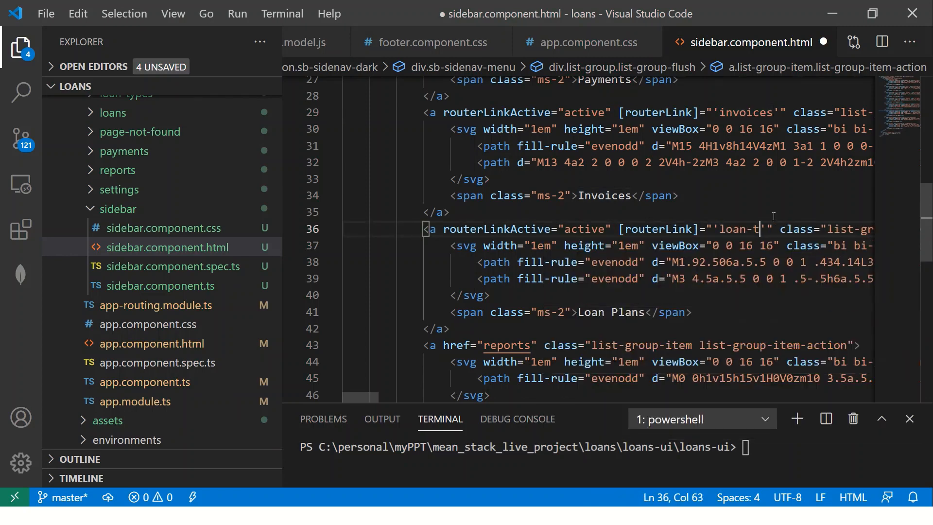
{"action": "type", "text": "ypes"}
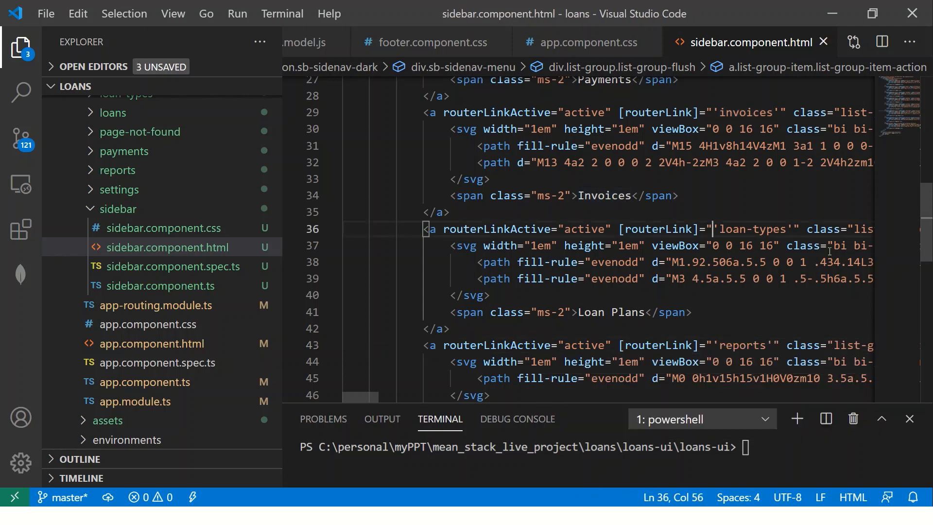
- Replace the Settings link's href with routerLinkActive="active" [routerLink]="'settings'"
{"action": "scroll", "scroll_direction": "down", "scroll_amount": 3}
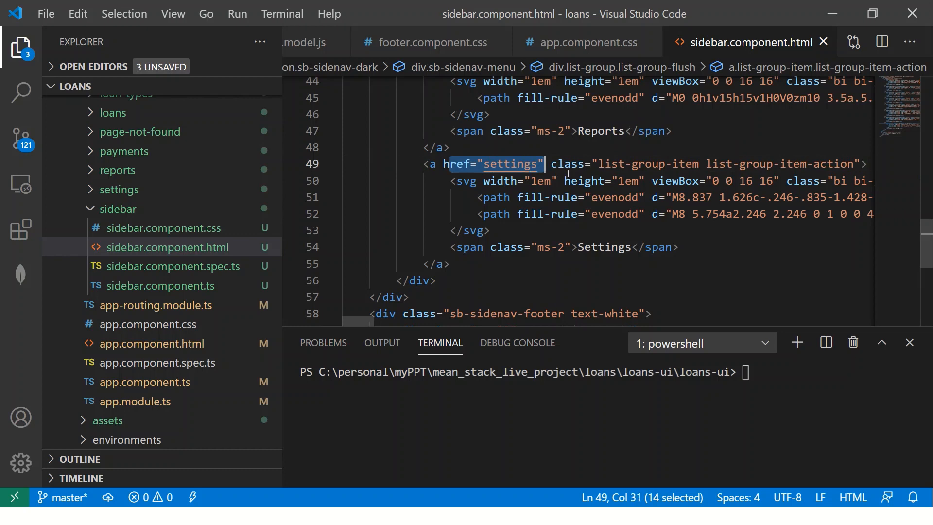
{"action": "type", "text": "routerLinkActive=\"active\" [routerLink]=\"'reports'\" class=\"list-g"}
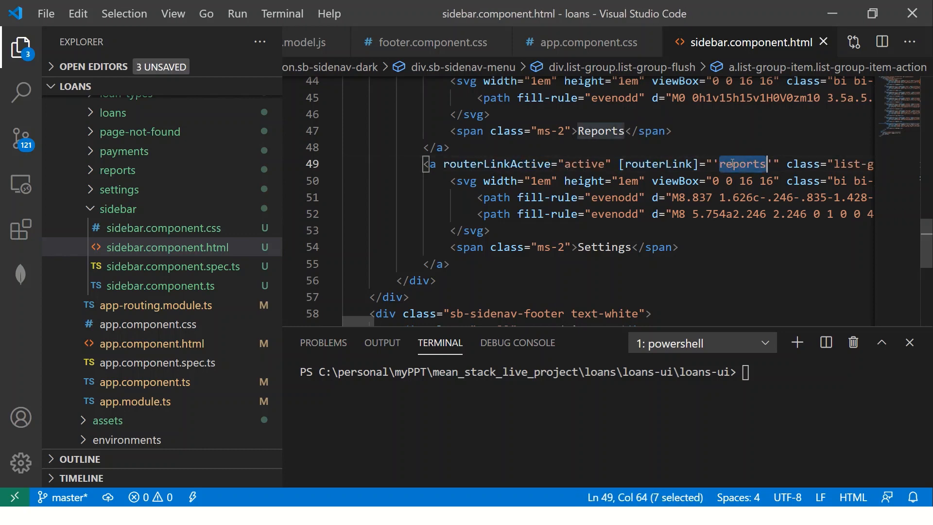
{"action": "type", "text": "settings"}
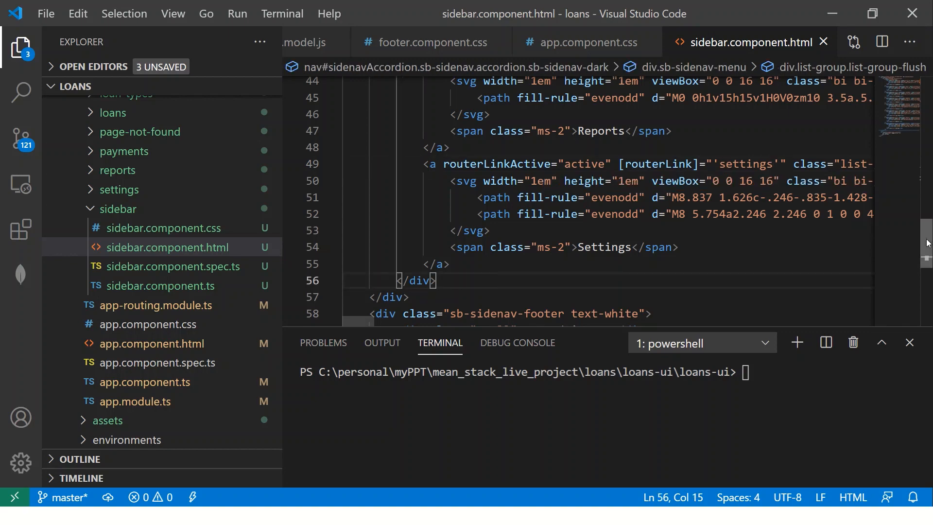
{"action": "scroll", "scroll_direction": "up", "scroll_amount": 3}
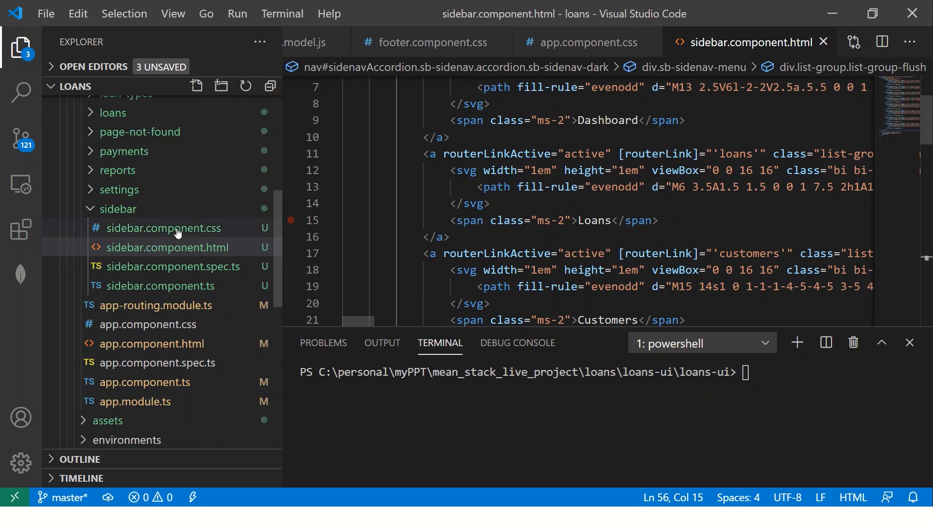
- Add text-decoration: underline to the .active rule in sidebar.component.css
{"action": "left_click", "coordinate": [163, 228]}
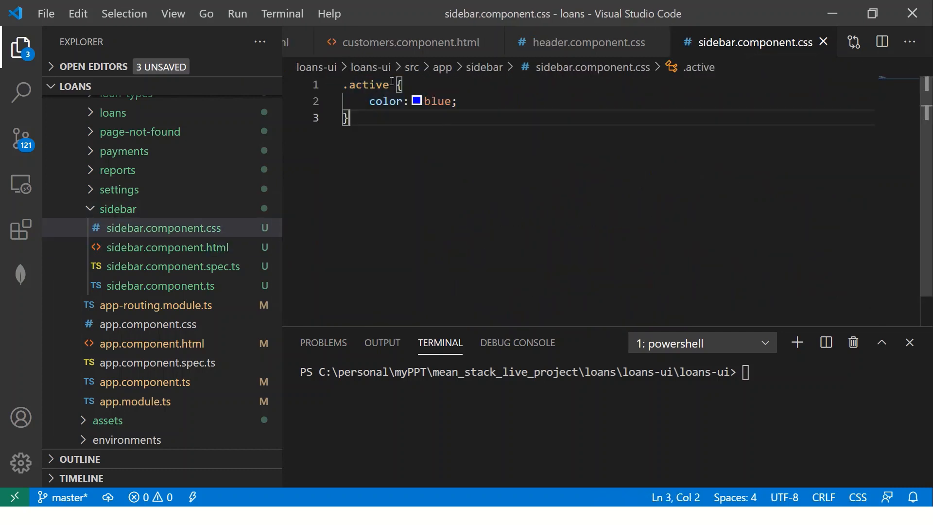
{"action": "double_click", "coordinate": [441, 101]}
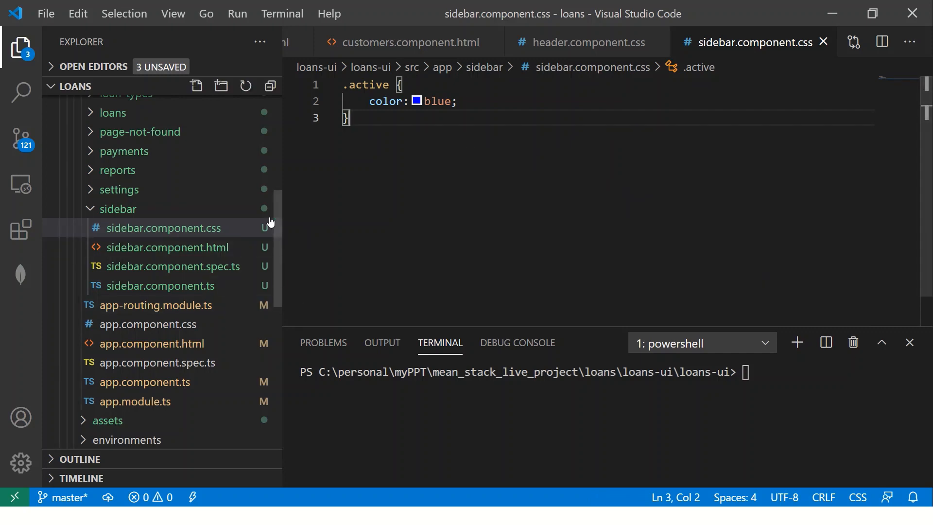
{"action": "key", "text": "Enter"}
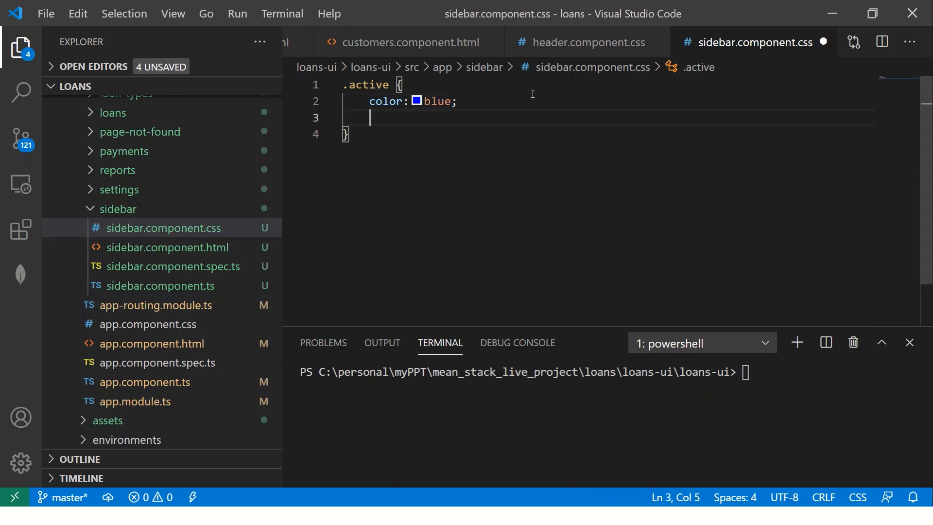
{"action": "type", "text": "text-decoration: ;"}
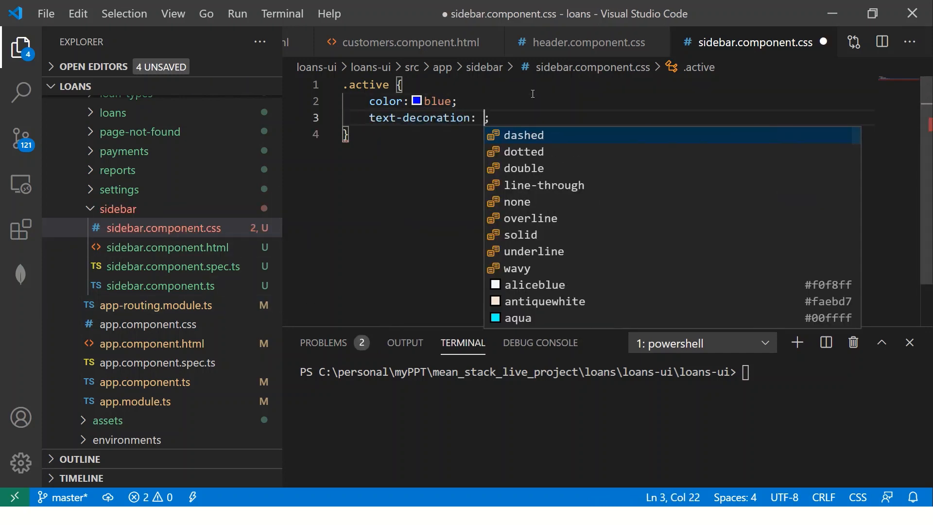
{"action": "type", "text": "underline"}
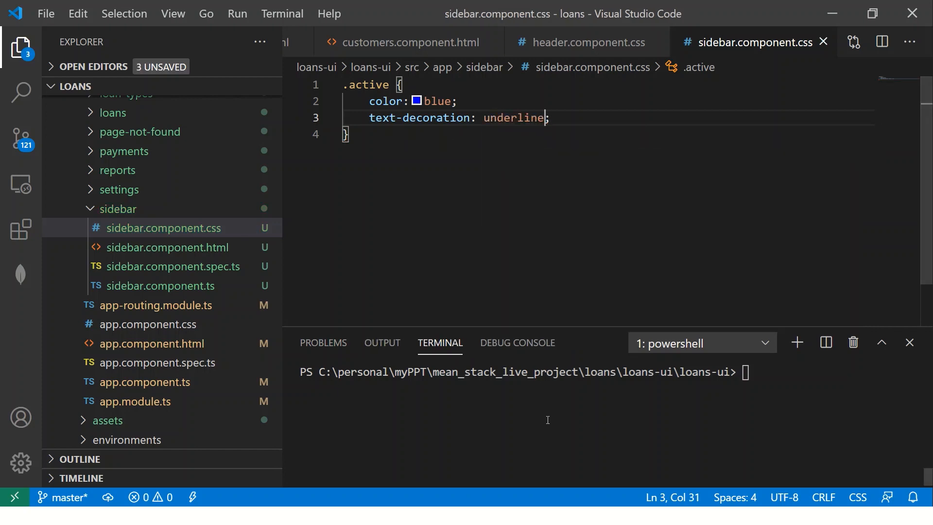
- Run ng serve until it compiles on localhost:4200, then switch to the browser
{"action": "type", "text": "ng serv"}
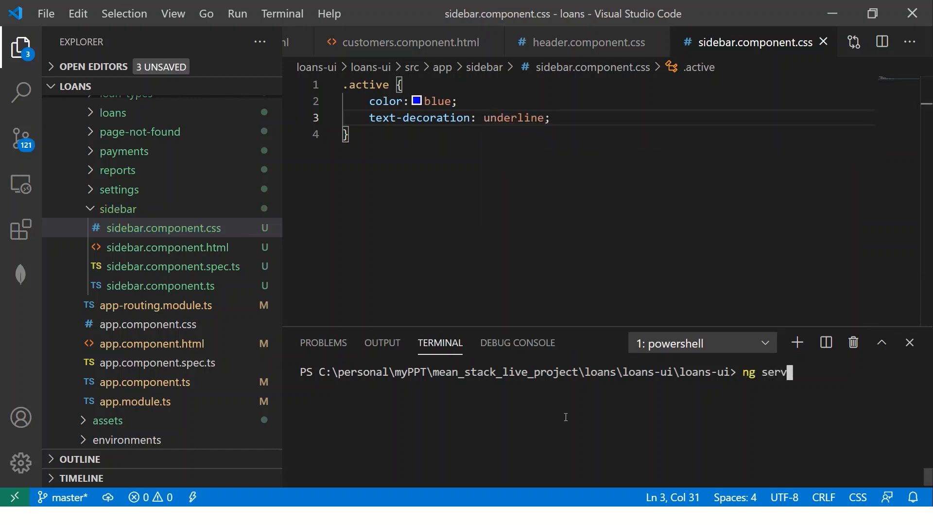
{"action": "key", "text": "enter"}
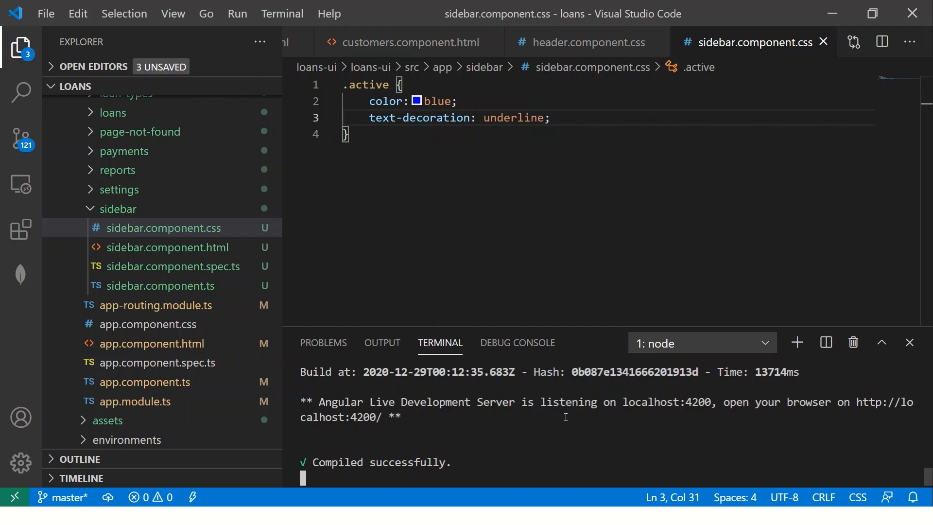
{"action": "key", "text": "alt+tab"}
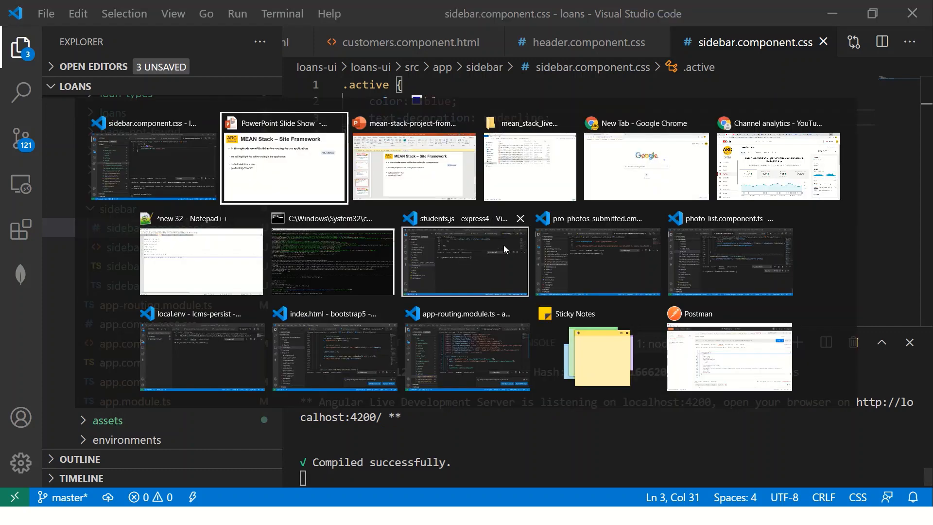
{"action": "mouse_move", "coordinate": [645, 165]}
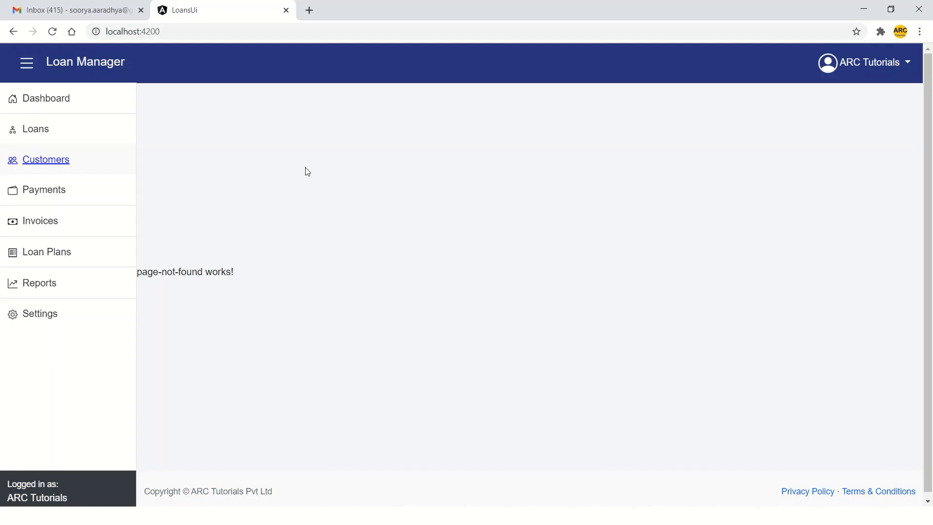
{"action": "mouse_move", "coordinate": [53, 180]}
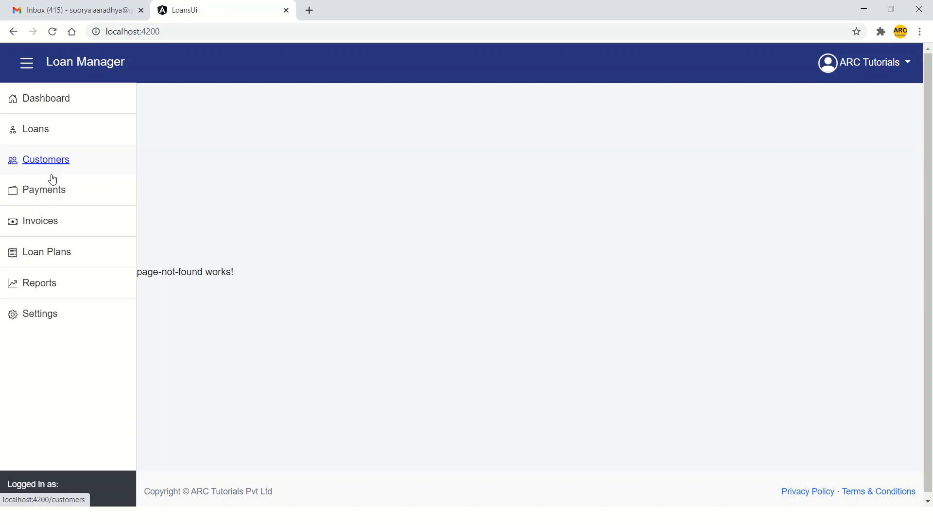
- Visit the Payments and Invoices pages to see which sidebar links get underlined
{"action": "left_click", "coordinate": [44, 190]}
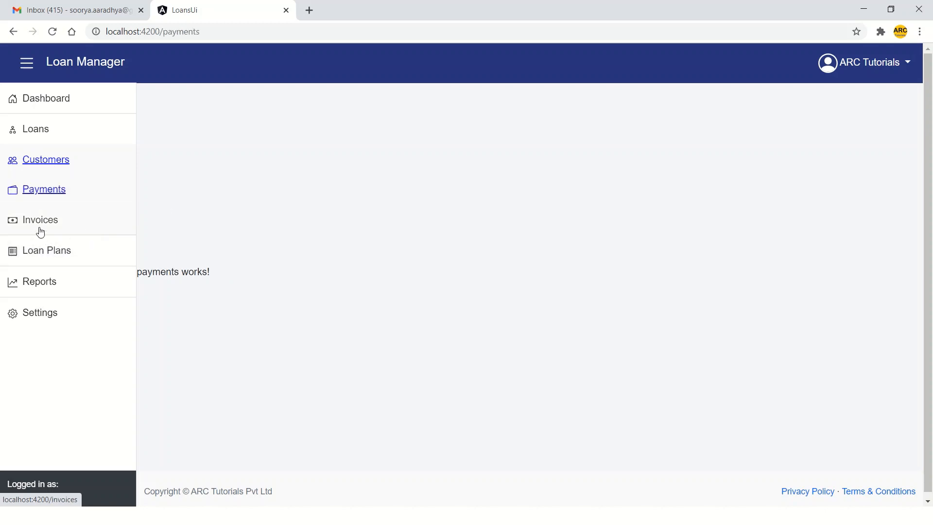
{"action": "left_click", "coordinate": [40, 220]}
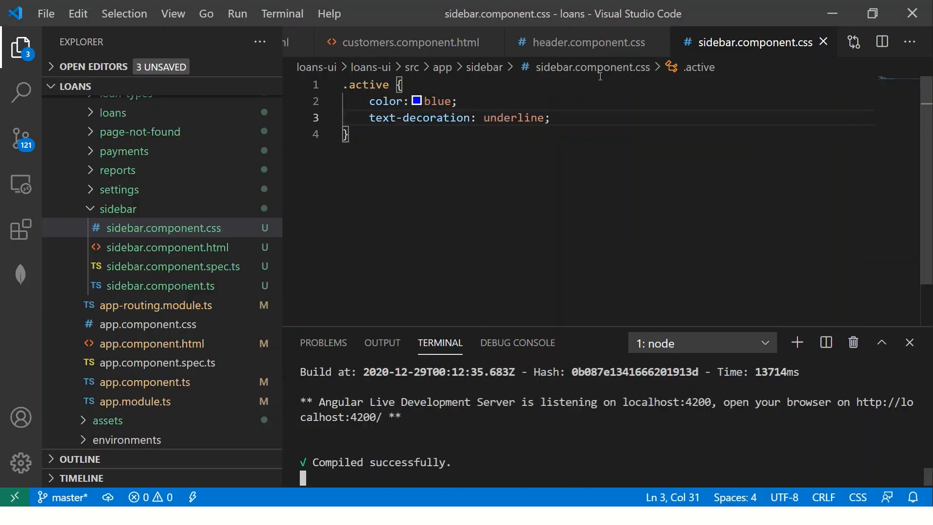
- Delete the hard-coded 'active' class from the Customers anchor in sidebar.component.html
{"action": "left_click", "coordinate": [170, 247]}
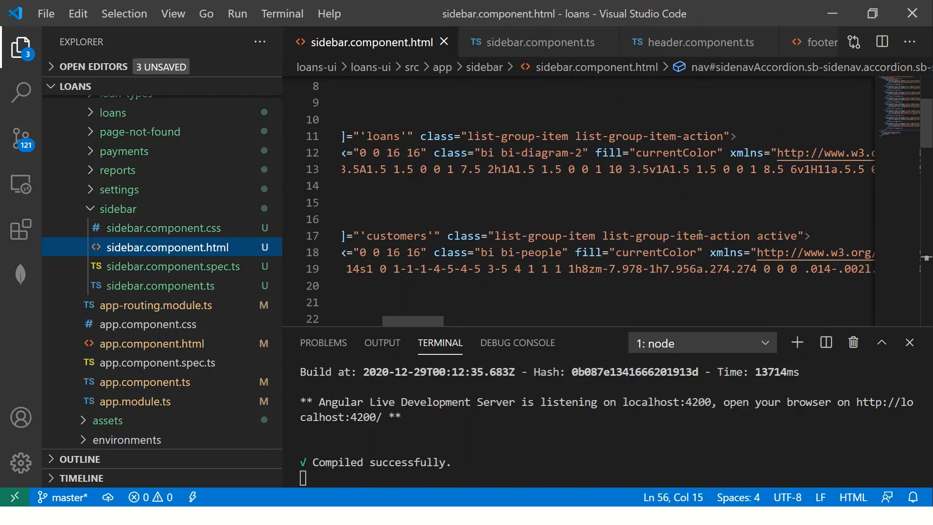
{"action": "double_click", "coordinate": [777, 236]}
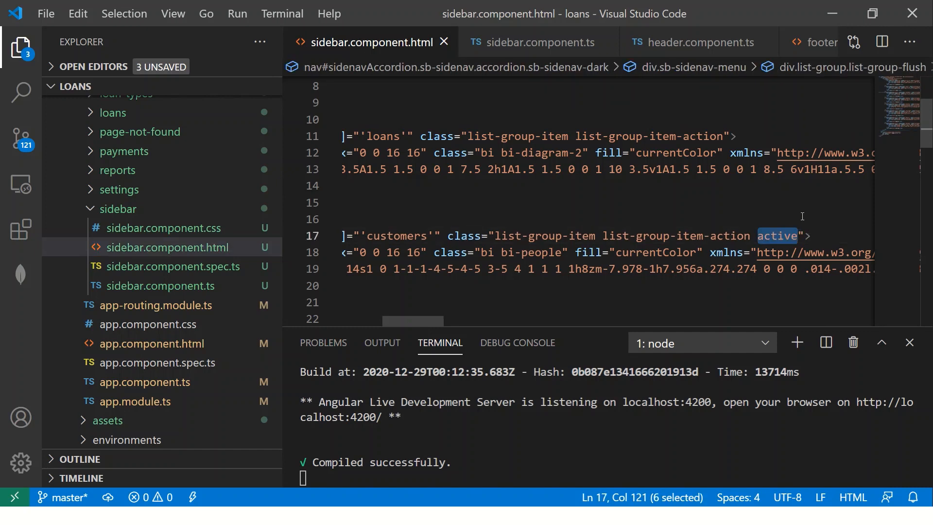
{"action": "key", "text": "Delete"}
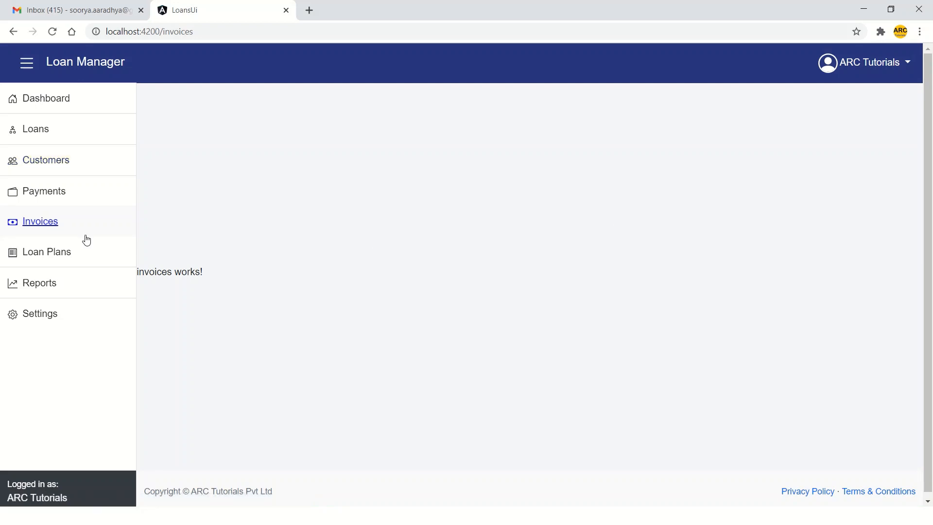
- Alternate between Customers and Reports, confirming only the current link is underlined
{"action": "left_click", "coordinate": [46, 159]}
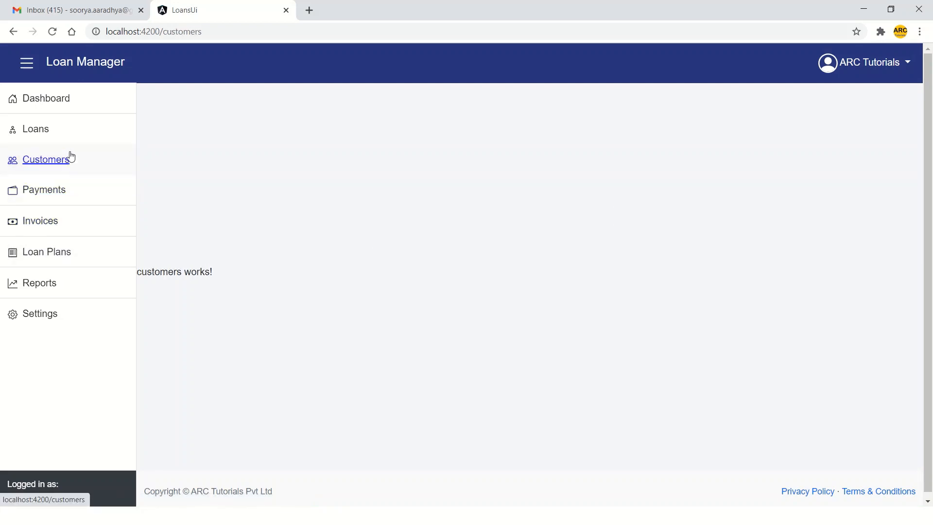
{"action": "left_click", "coordinate": [39, 284]}
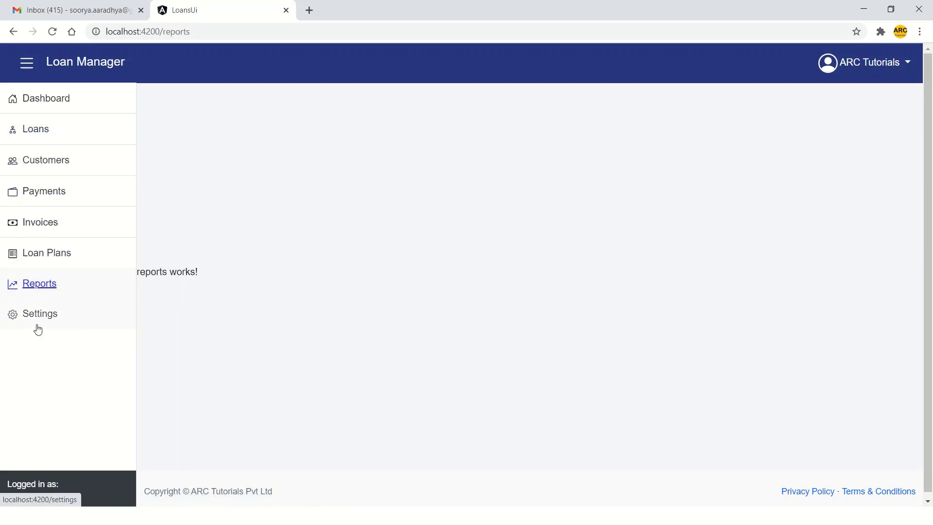
{"action": "left_click", "coordinate": [46, 160]}
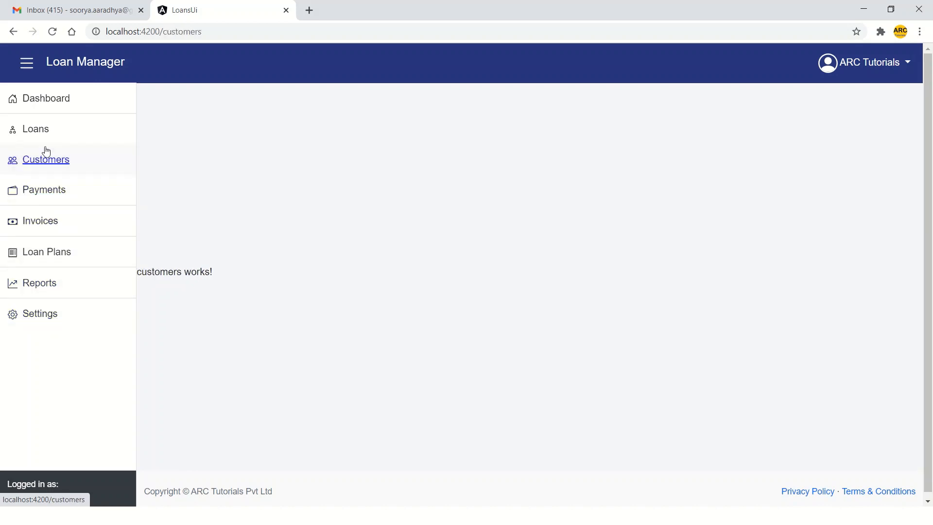
{"action": "mouse_move", "coordinate": [53, 194]}
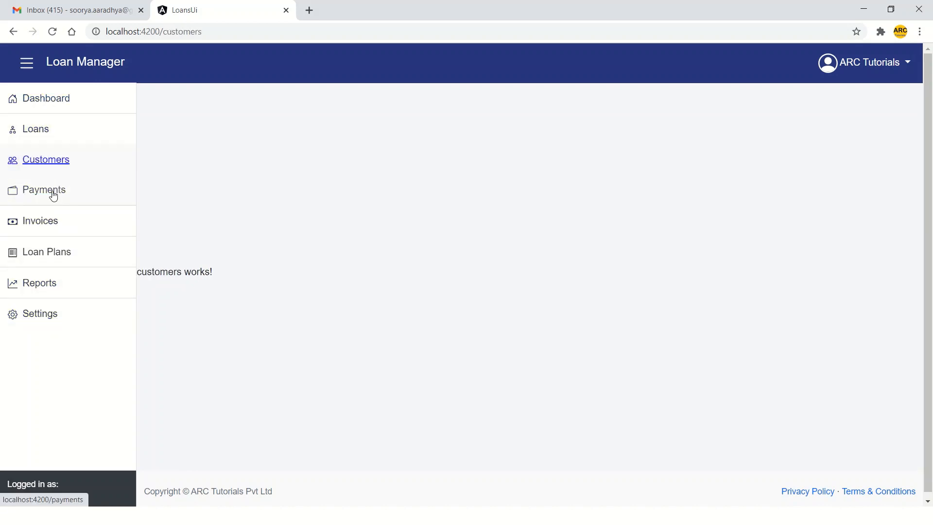
{"action": "left_click", "coordinate": [40, 282]}
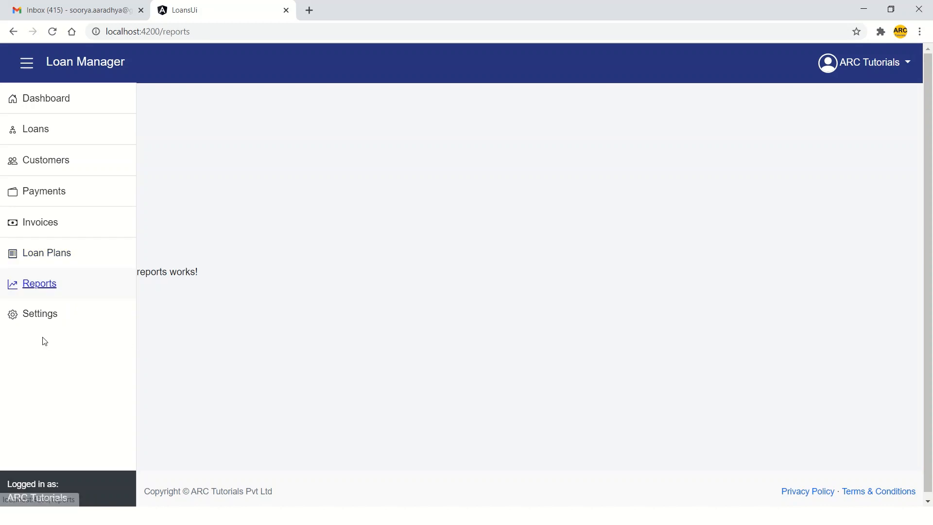
{"action": "left_click", "coordinate": [36, 128]}
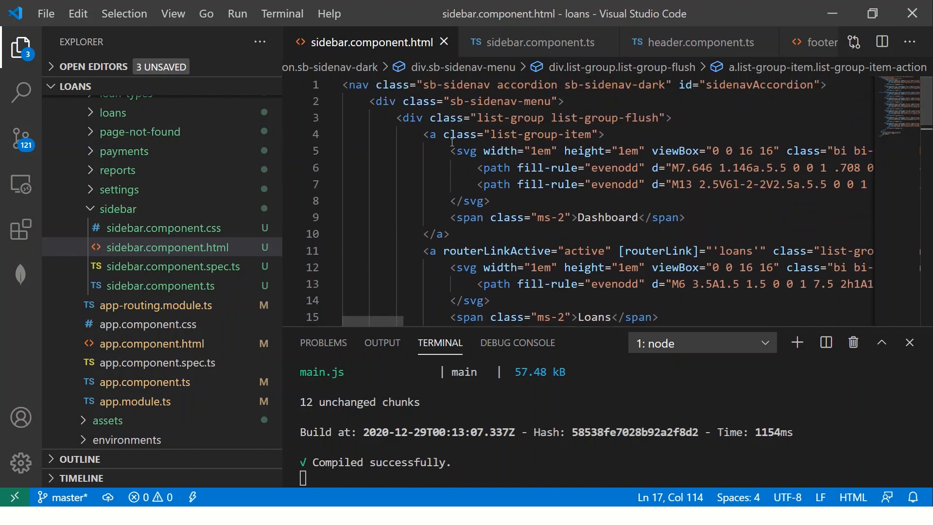
- Copy the Loans link's routing attributes onto Dashboard with route 'dashboard'
{"action": "left_click_drag", "start_coordinate": [445, 251], "coordinate": [755, 251]}
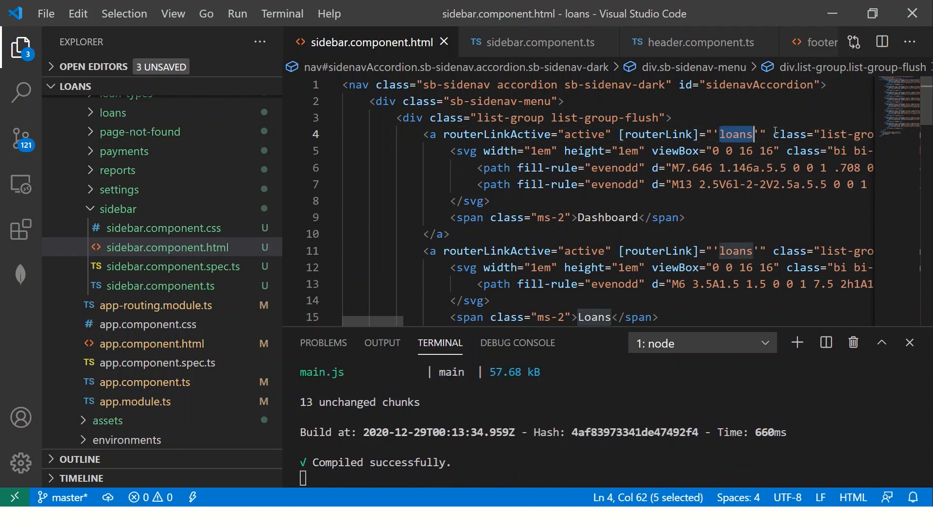
{"action": "type", "text": "dashboard"}
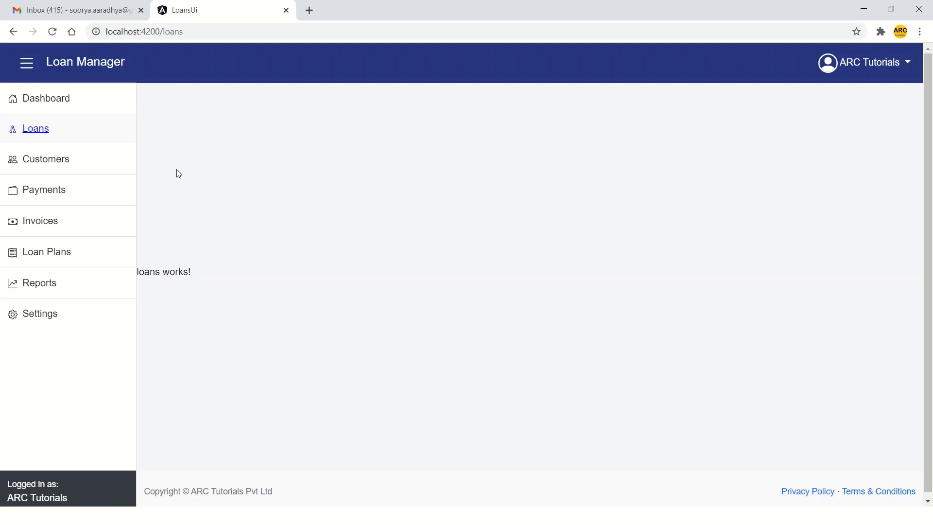
{"action": "mouse_move", "coordinate": [95, 161]}
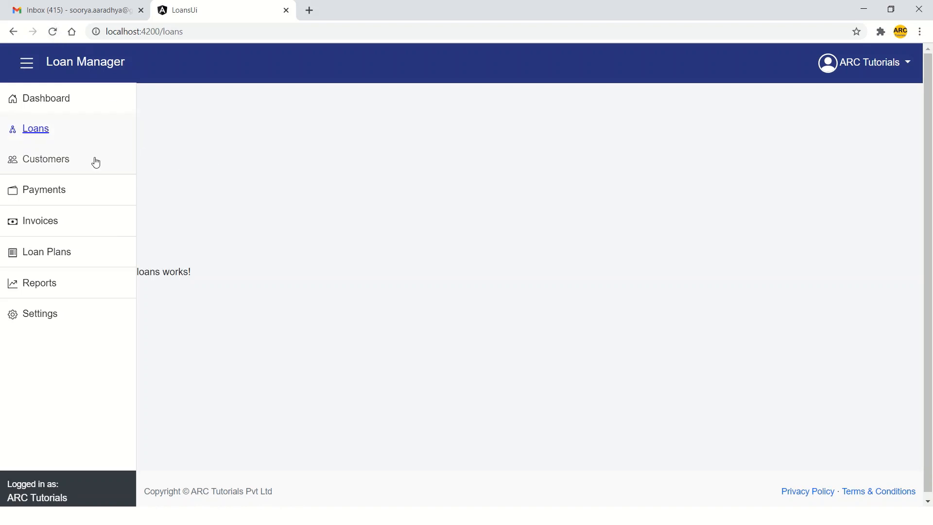
{"action": "mouse_move", "coordinate": [46, 159]}
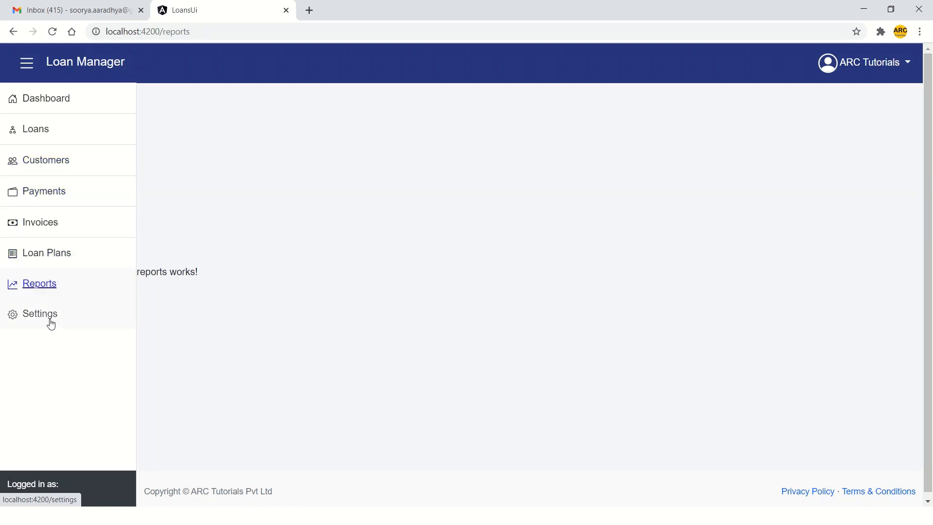
- Visit Invoices, Dashboard, Loan Plans and Customers, checking only the current link is underlined
{"action": "left_click", "coordinate": [40, 222]}
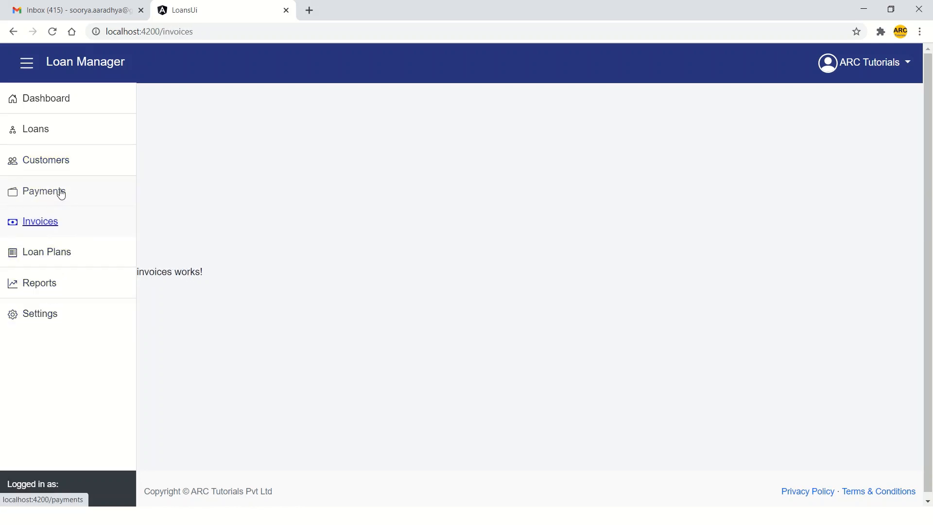
{"action": "left_click", "coordinate": [45, 99]}
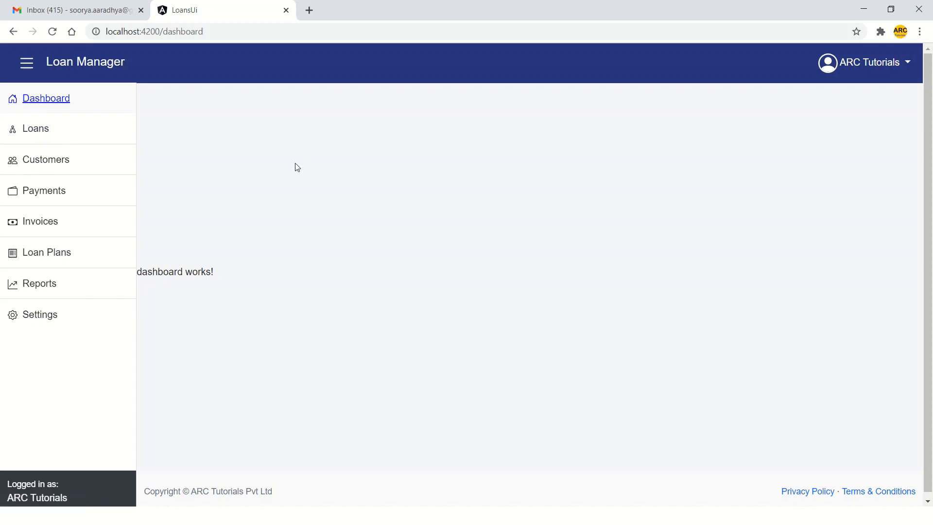
{"action": "left_click", "coordinate": [47, 252]}
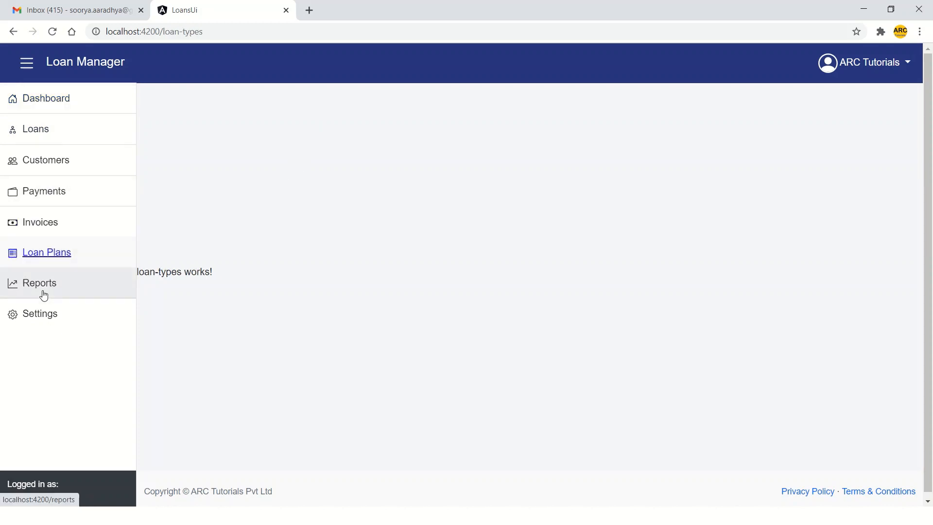
{"action": "left_click", "coordinate": [46, 159]}
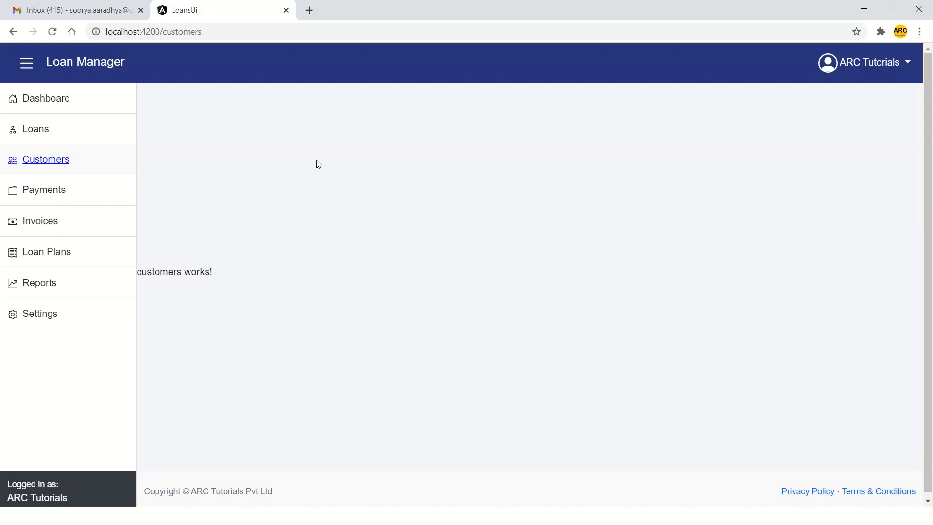
{"action": "mouse_move", "coordinate": [307, 235]}
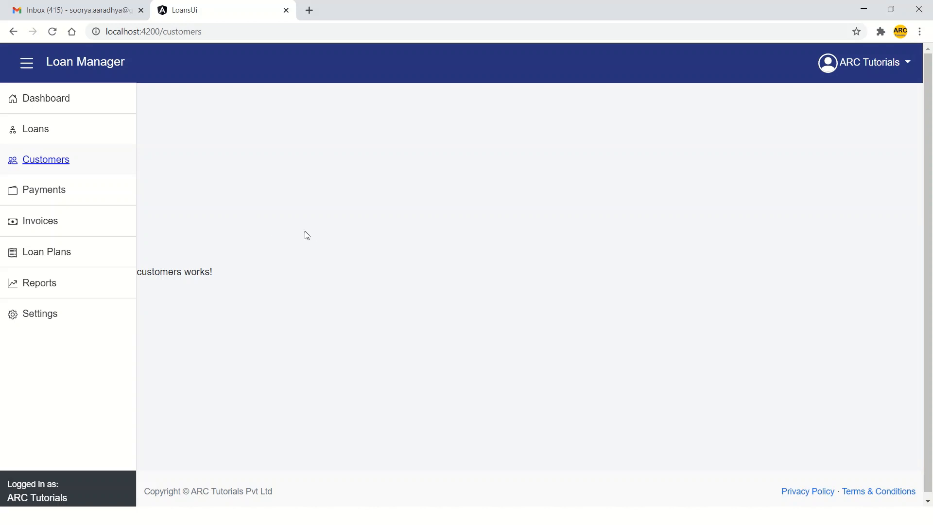